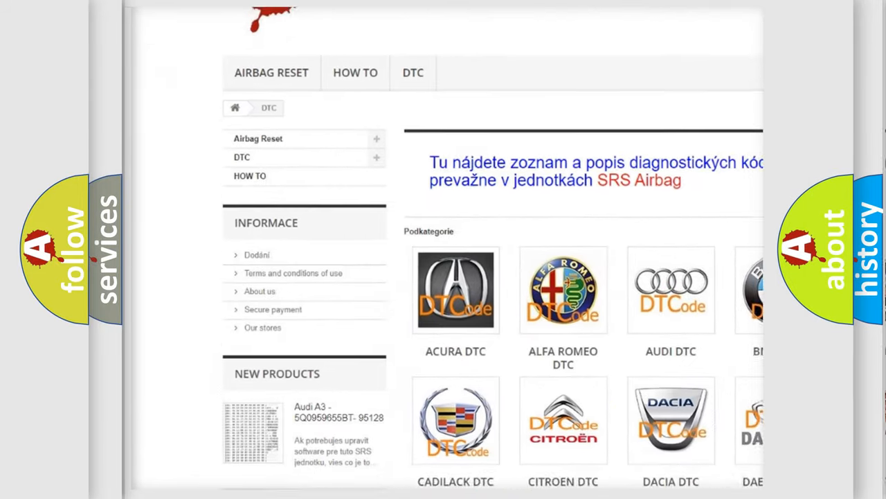
scroll(down, 3)
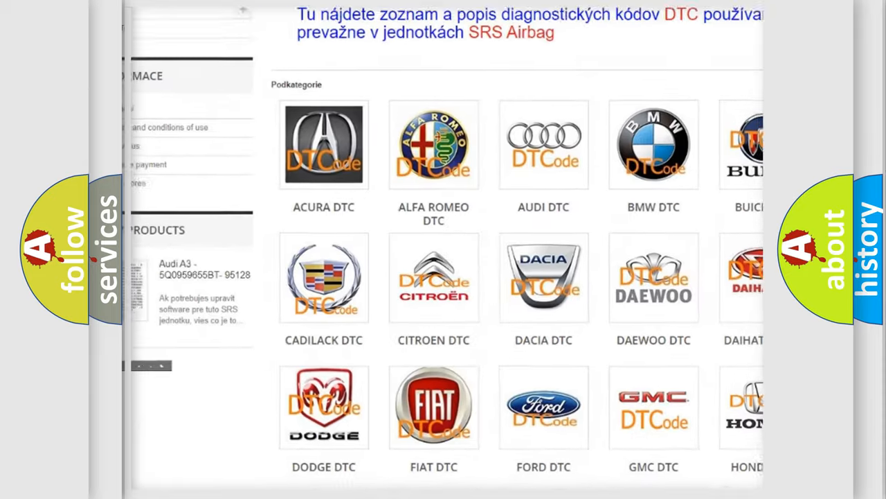
scroll(down, 3)
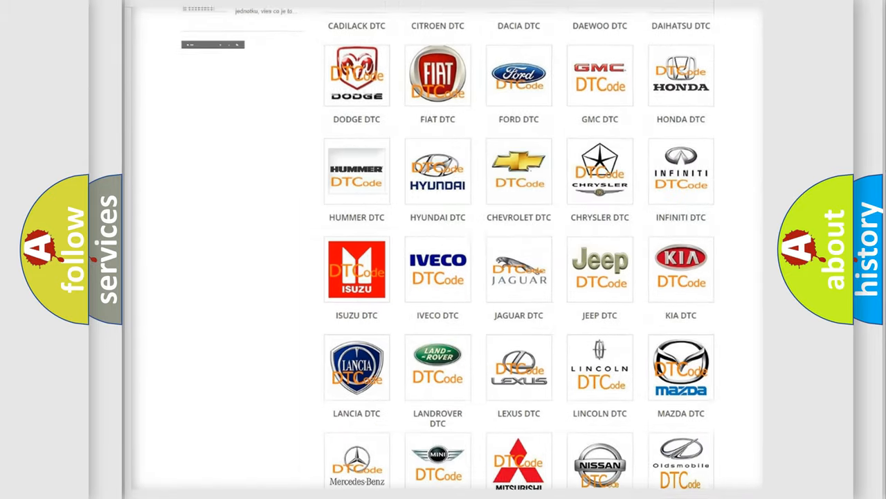
scroll(down, 3)
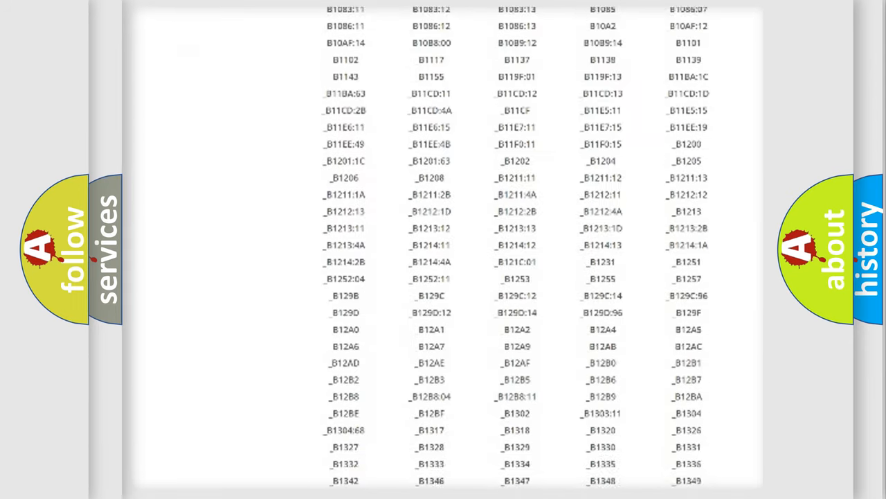
scroll(down, 3)
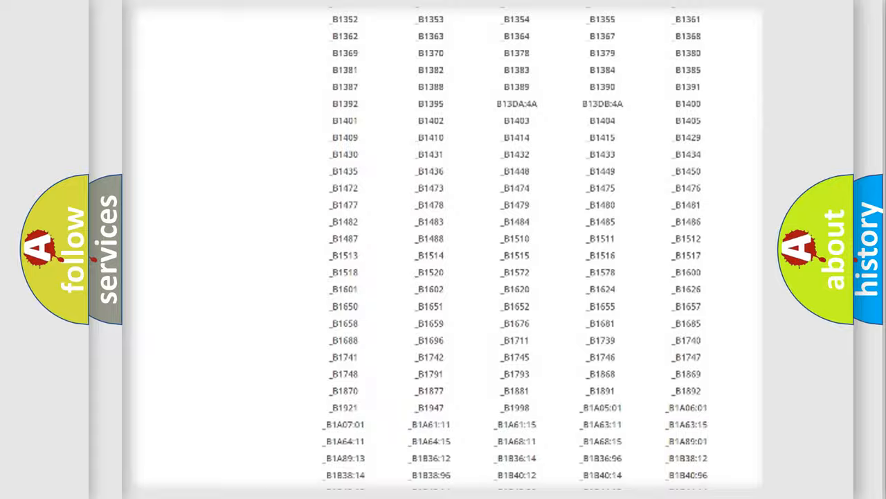